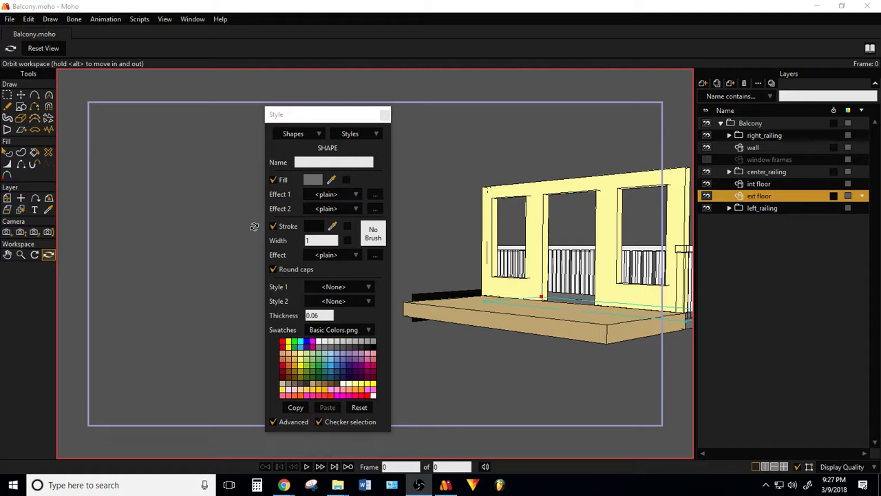
mouse_move(193, 254)
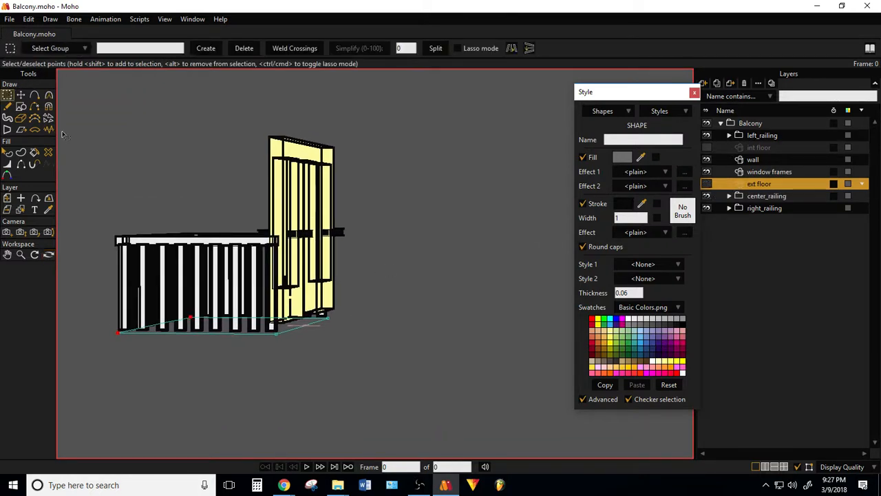
Step: Deselect everything and orbit the balcony to view it from above, behind, front and side
left_click(383, 383)
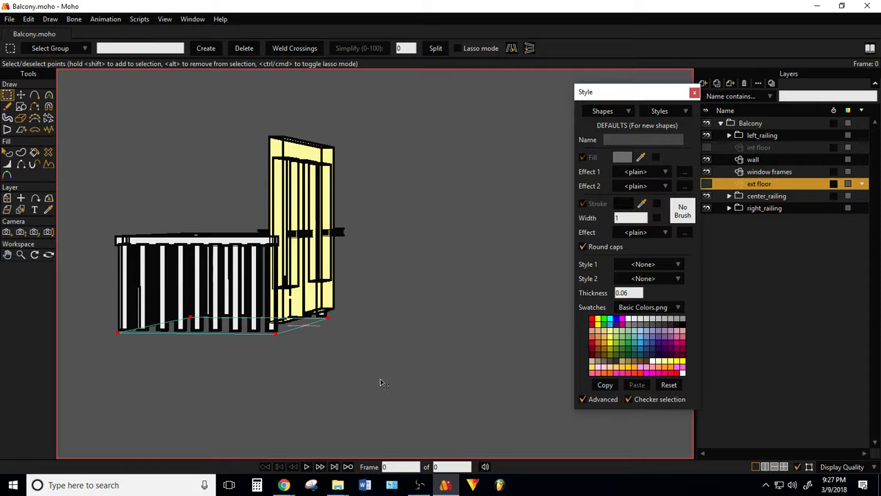
mouse_move(311, 324)
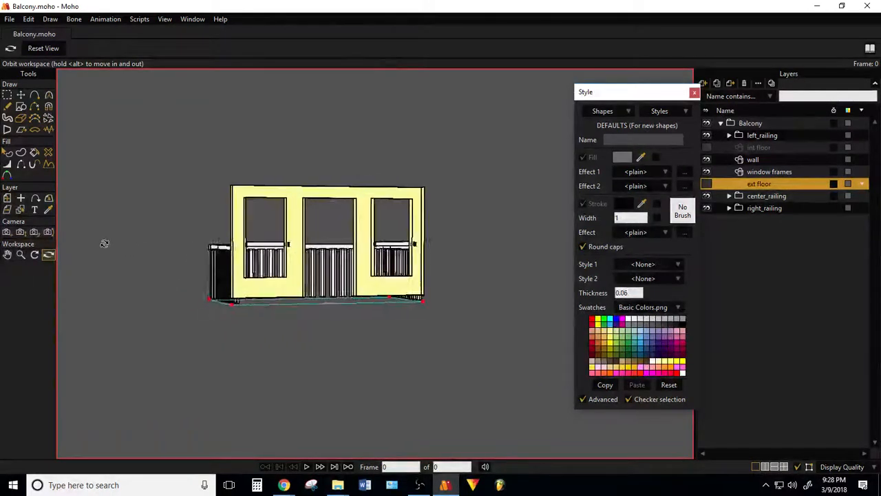
left_click_drag(105, 242, 239, 336)
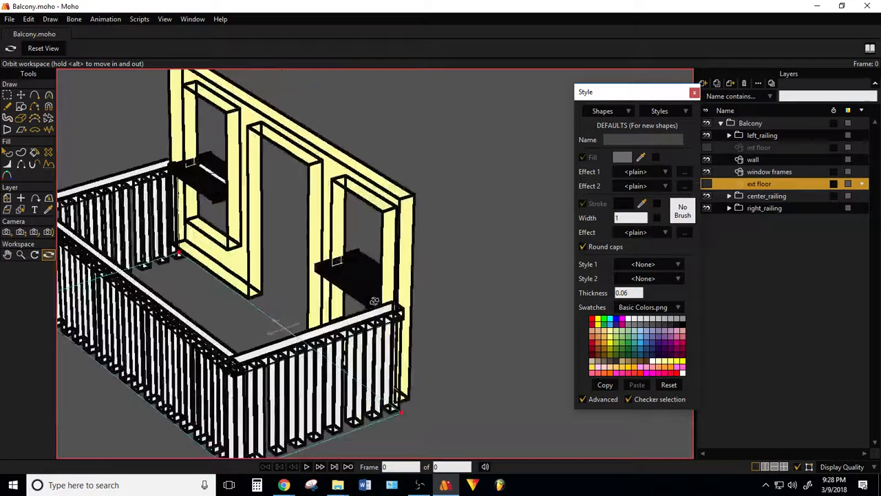
left_click_drag(375, 302, 548, 237)
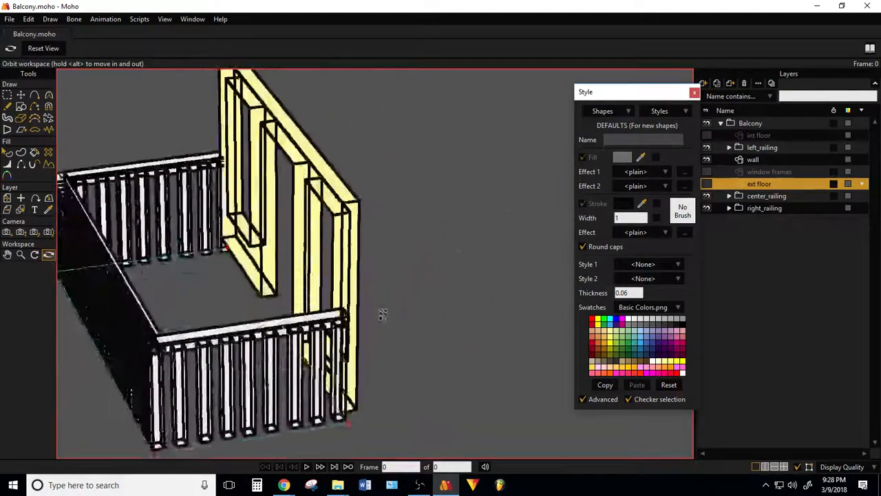
left_click_drag(383, 315, 347, 311)
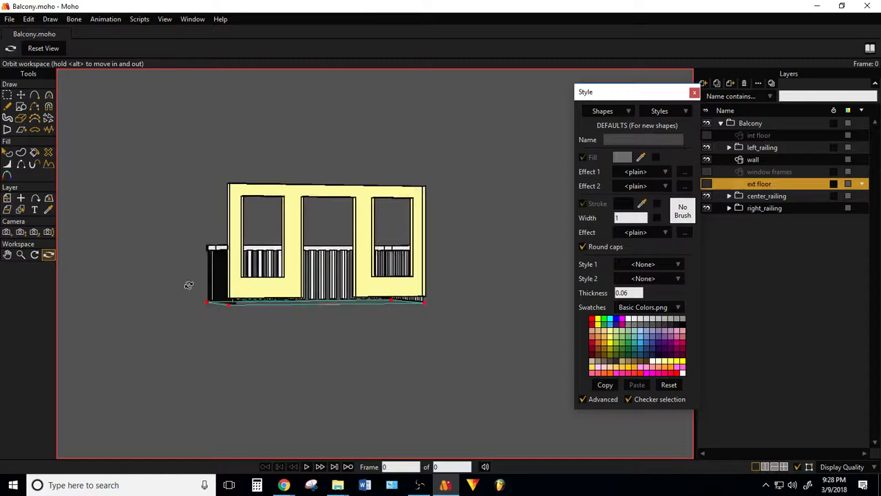
left_click_drag(188, 285, 450, 299)
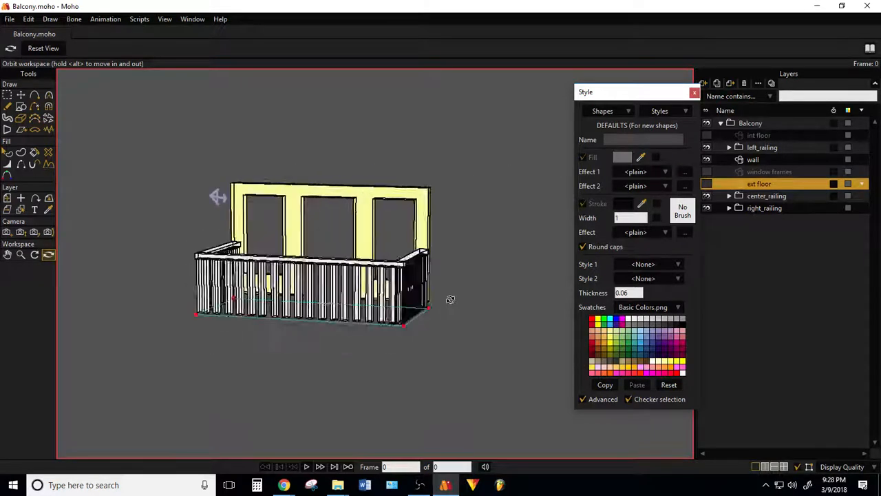
left_click_drag(450, 299, 331, 330)
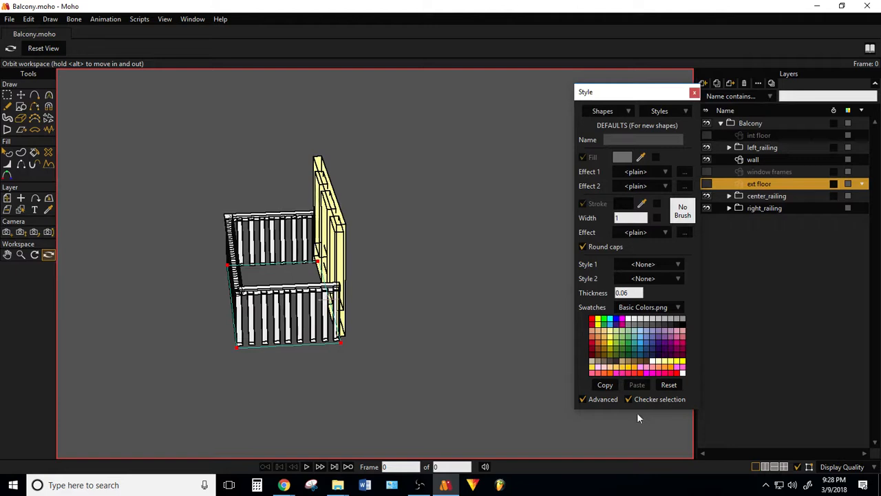
mouse_move(623, 413)
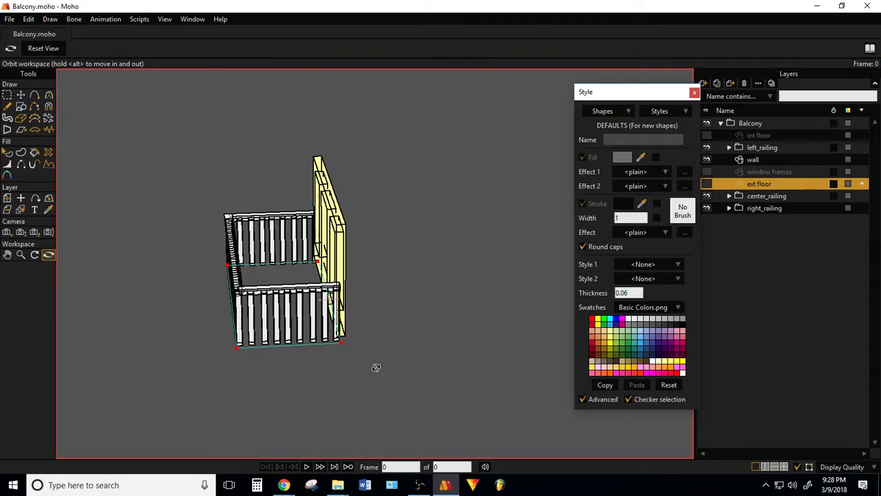
left_click_drag(375, 367, 339, 344)
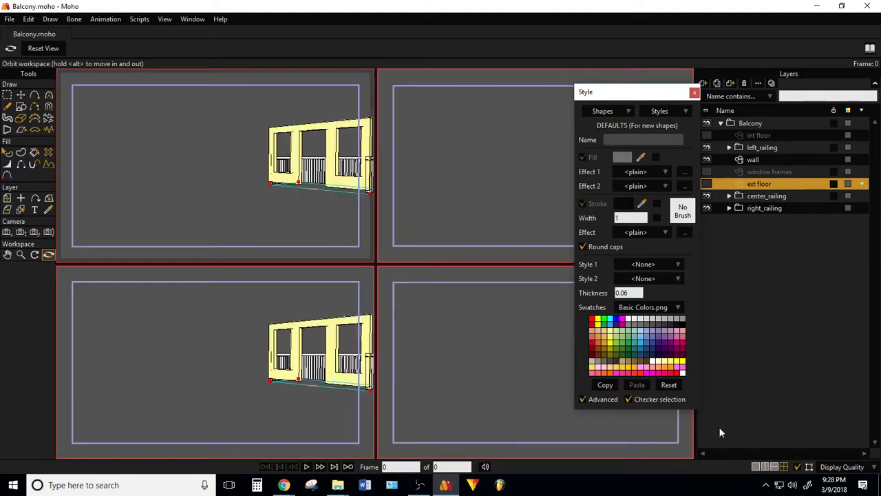
Step: Split the workspace into two views, then four, keeping a perspective view of the balcony
left_click(694, 91)
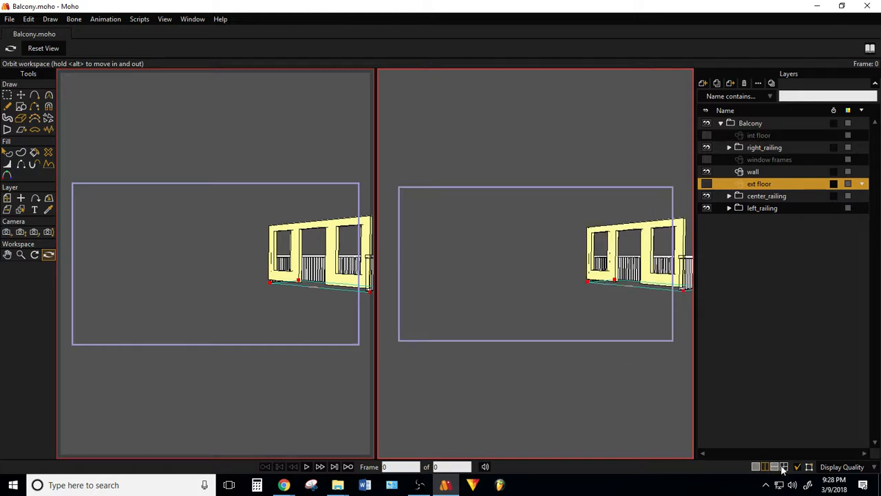
left_click(785, 465)
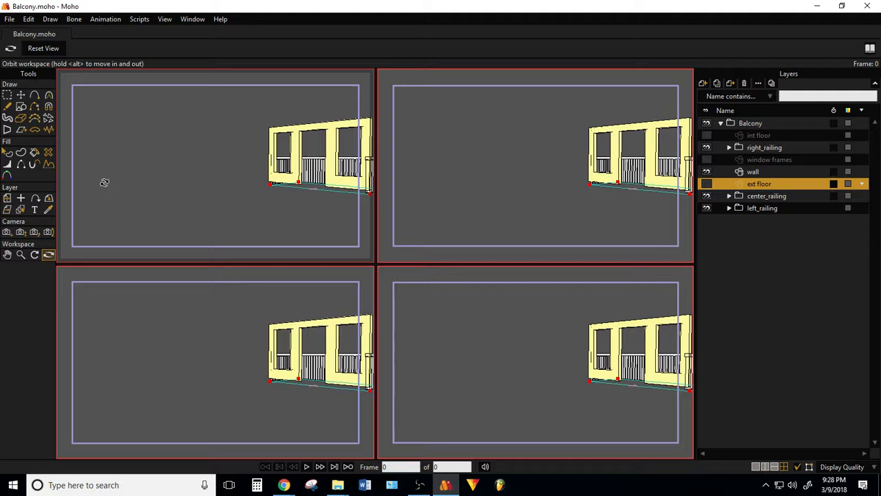
mouse_move(110, 176)
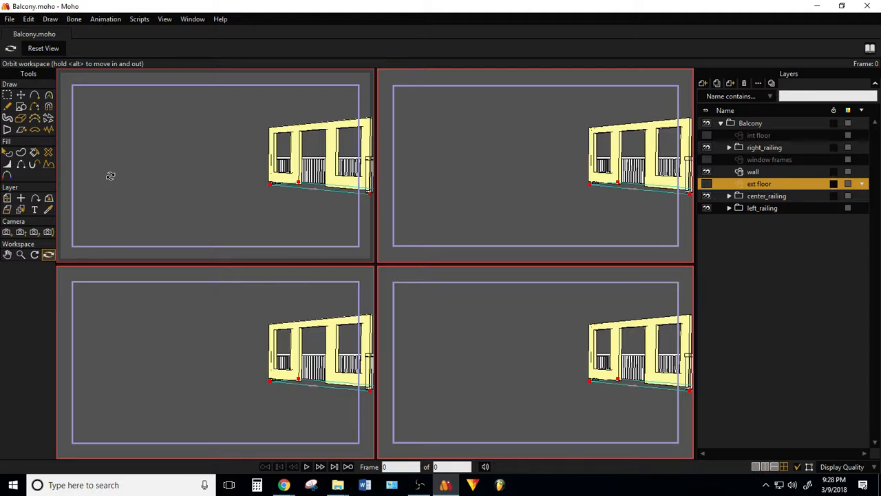
mouse_move(116, 168)
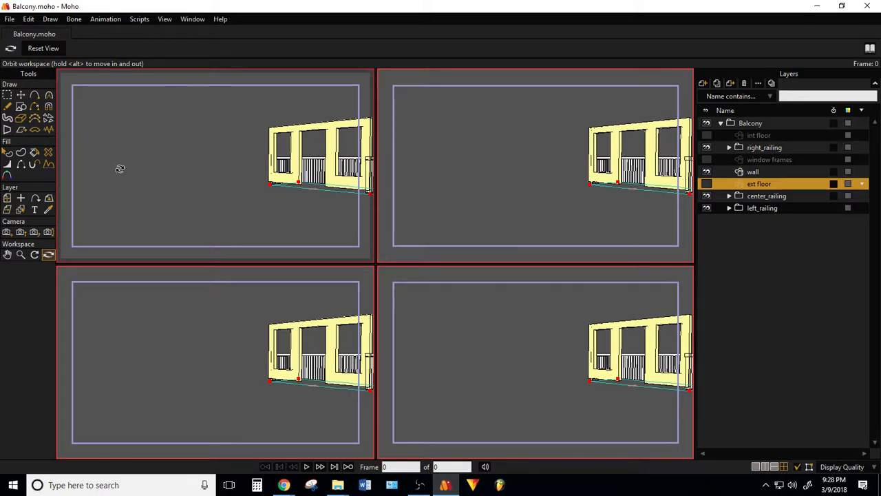
mouse_move(149, 179)
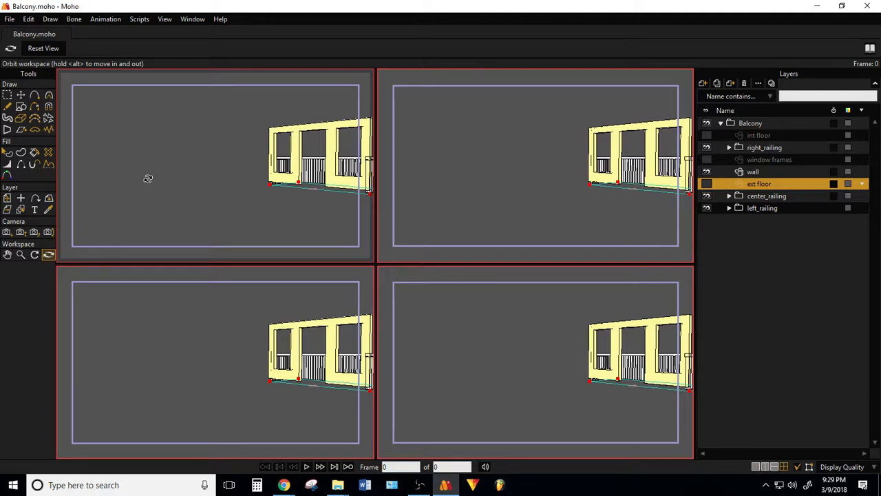
mouse_move(453, 160)
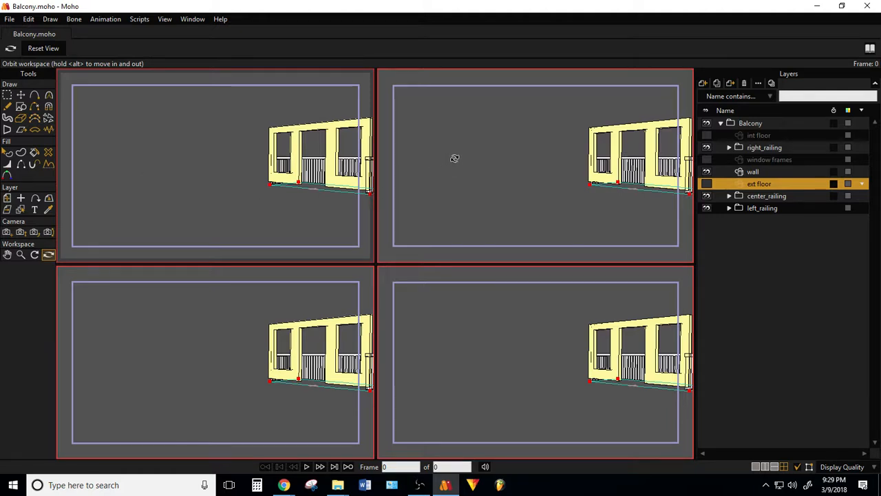
mouse_move(476, 154)
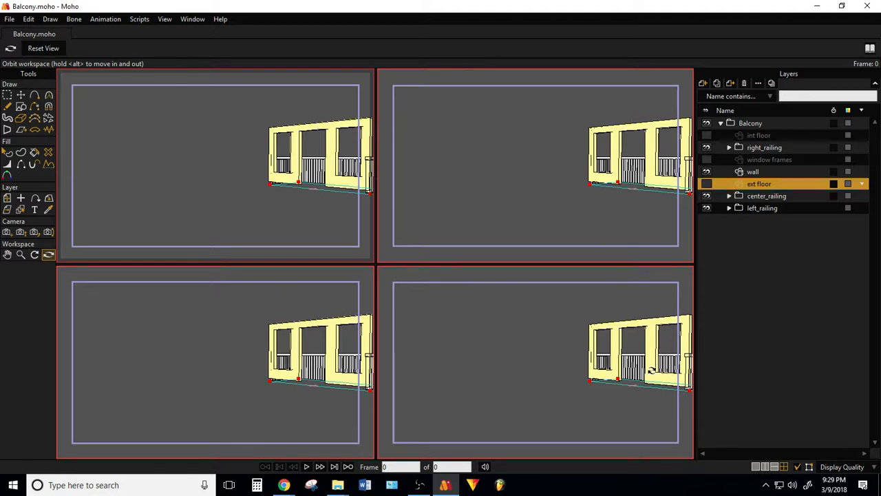
mouse_move(262, 149)
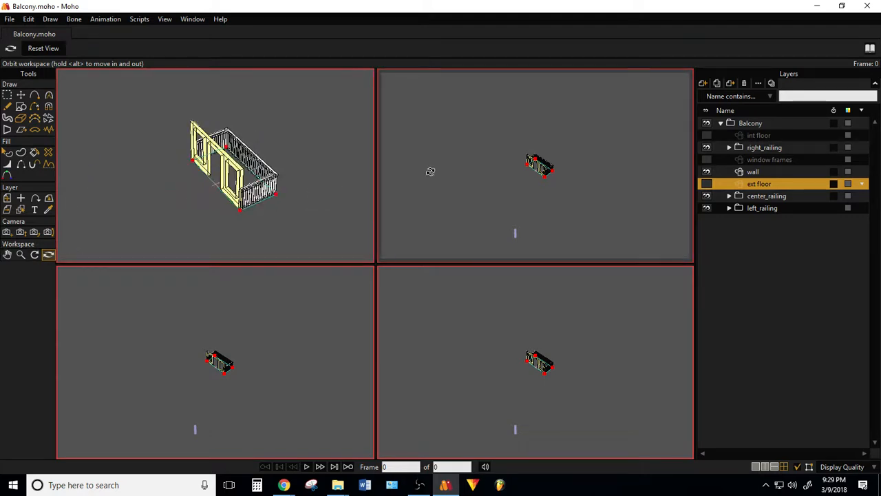
left_click(164, 19)
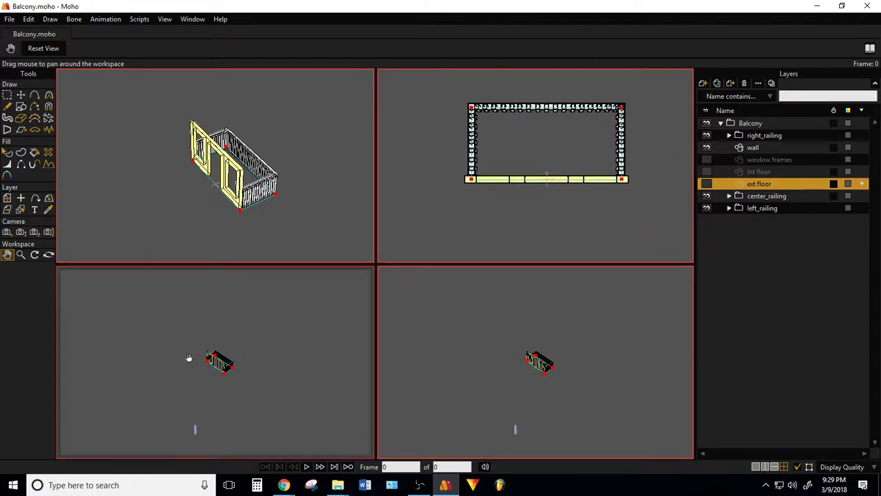
Step: Point one pane's view direction at the balcony from the right side
left_click(163, 19)
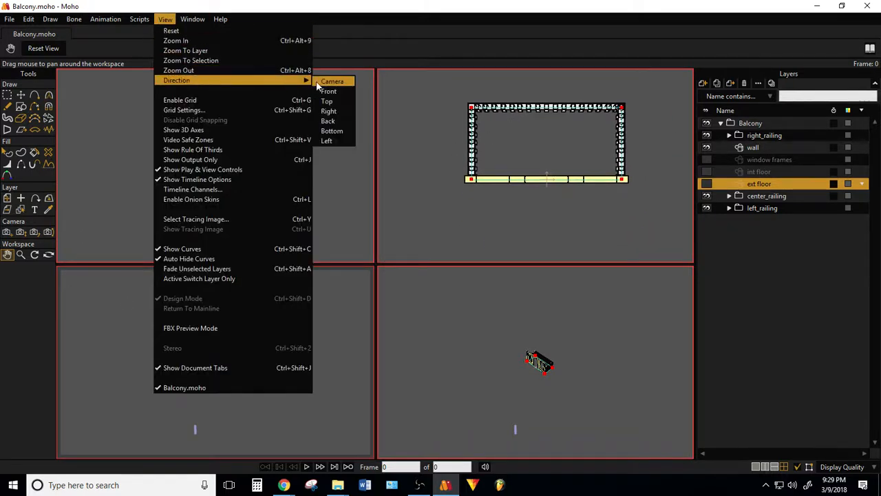
mouse_move(328, 91)
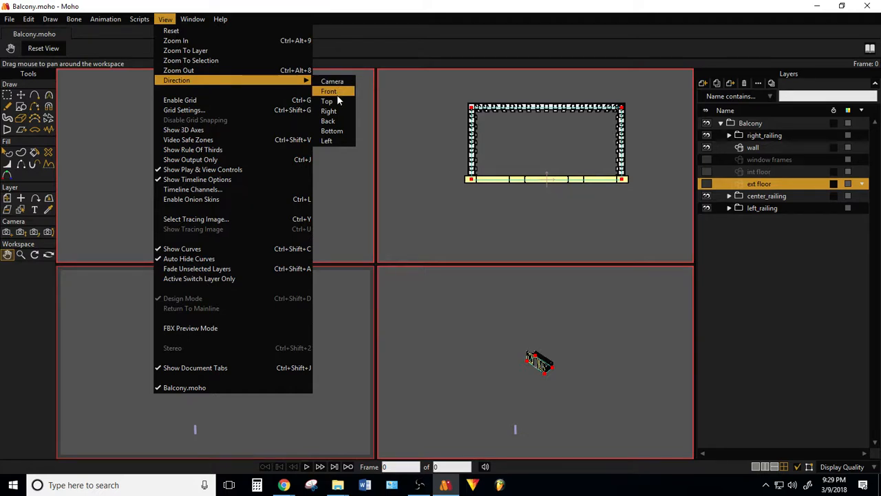
mouse_move(331, 110)
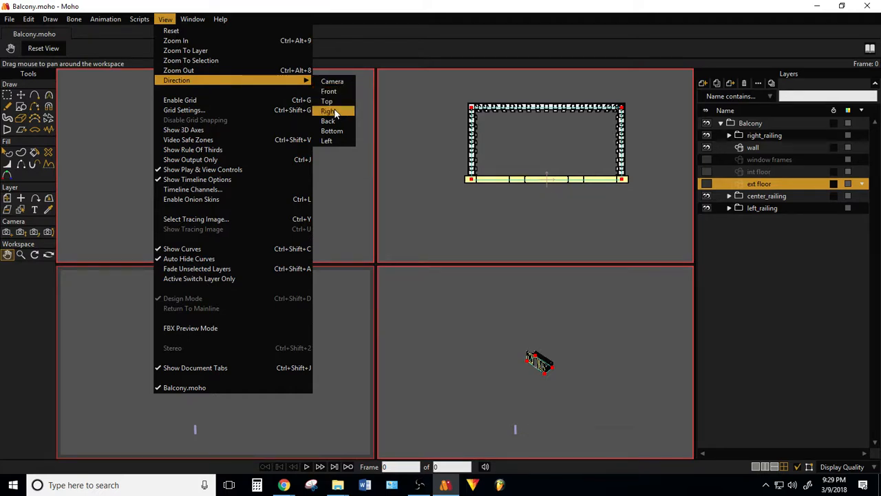
left_click(328, 110)
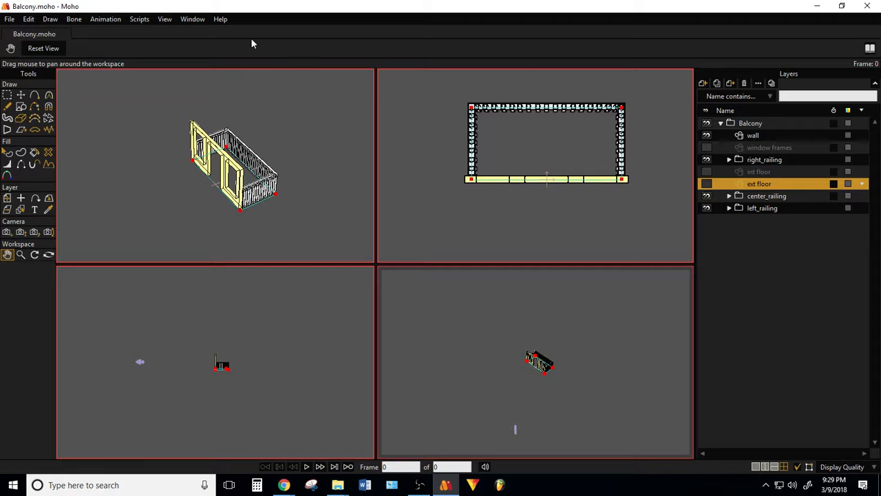
left_click(193, 19)
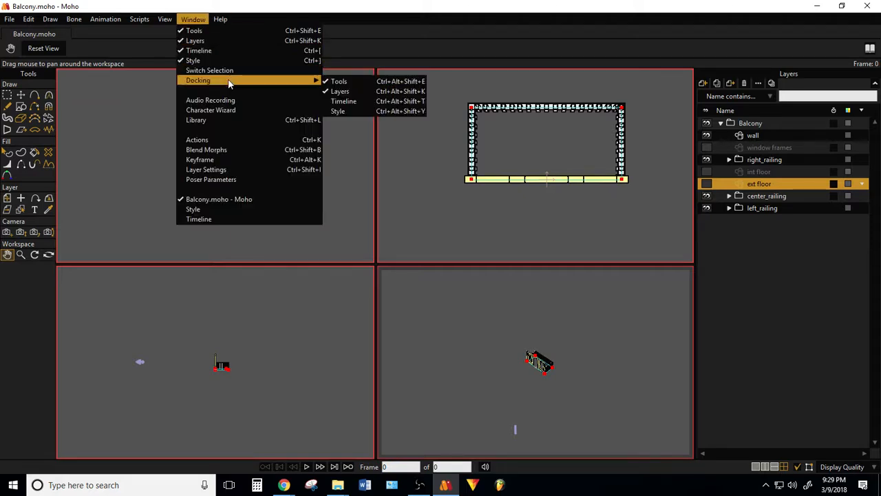
Step: Set the fourth pane to the camera's view and dismiss the rendered preview
left_click(165, 20)
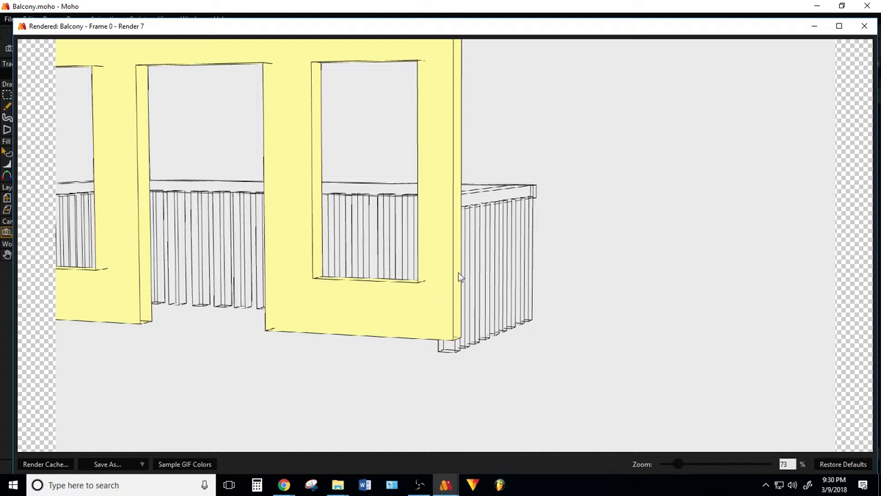
mouse_move(548, 215)
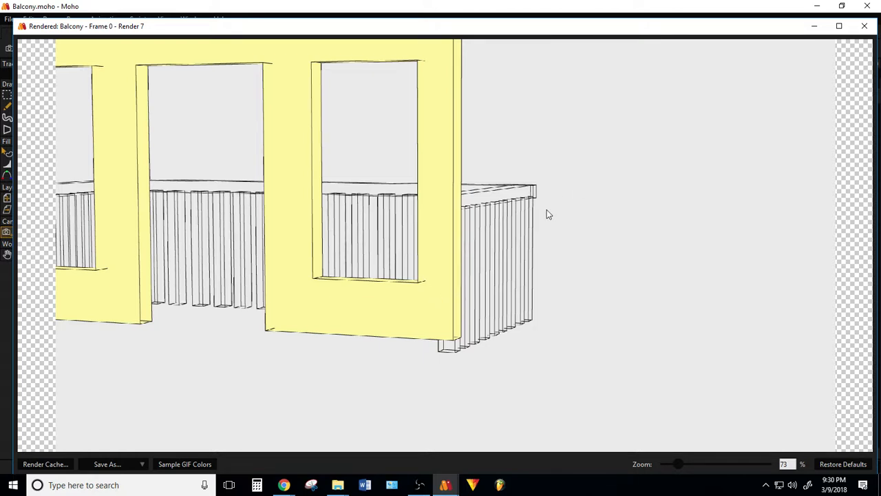
mouse_move(407, 270)
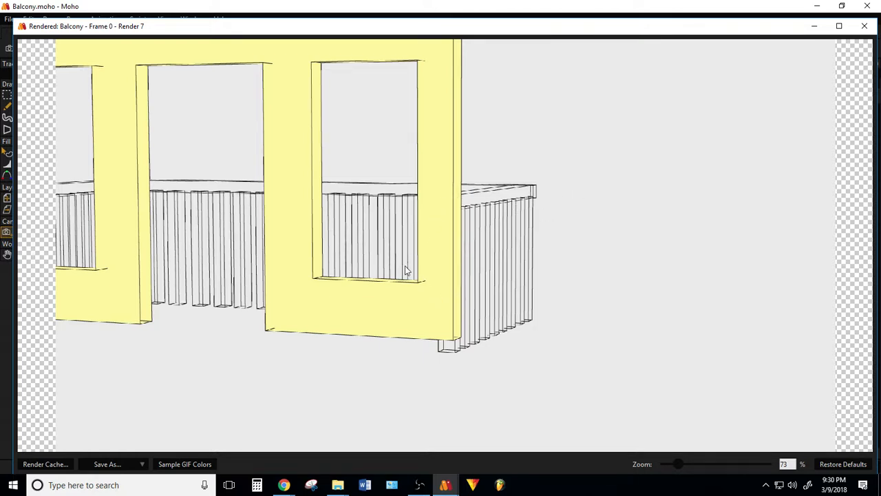
mouse_move(449, 352)
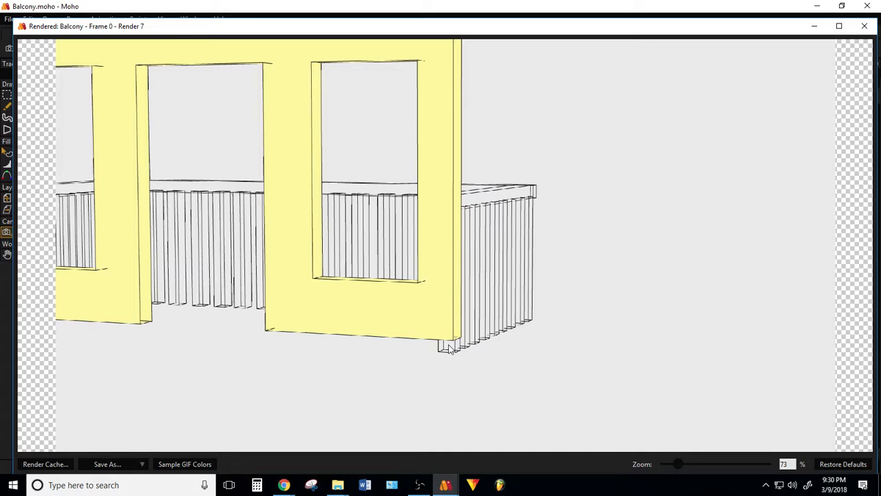
left_click(864, 27)
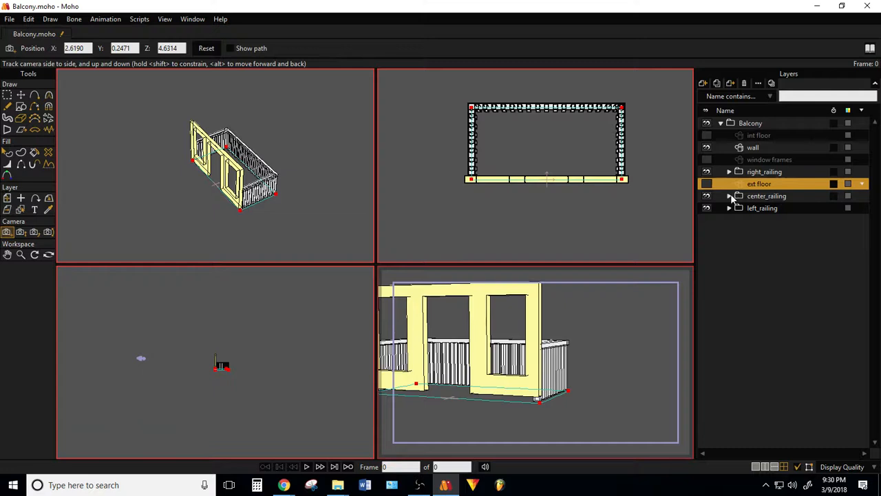
Step: Check center_railing's layer settings, then expand it to list railing_vert and railing_horiz
double_click(768, 196)
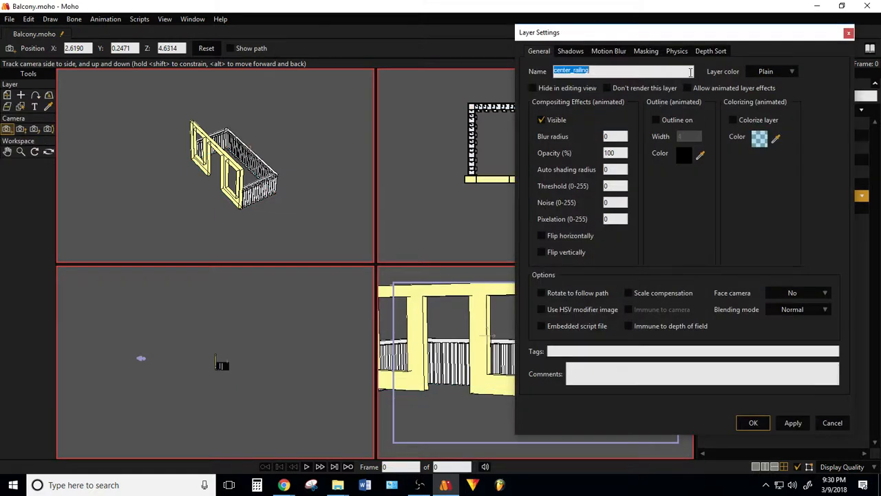
left_click(609, 50)
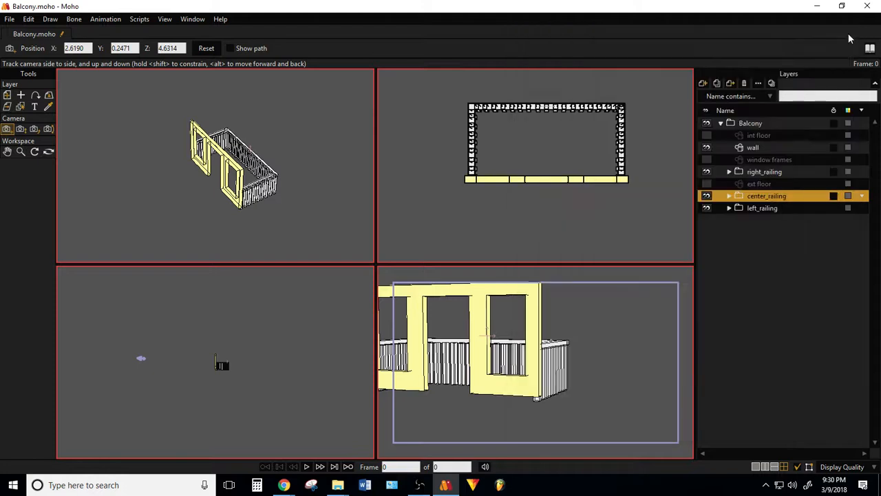
left_click(729, 196)
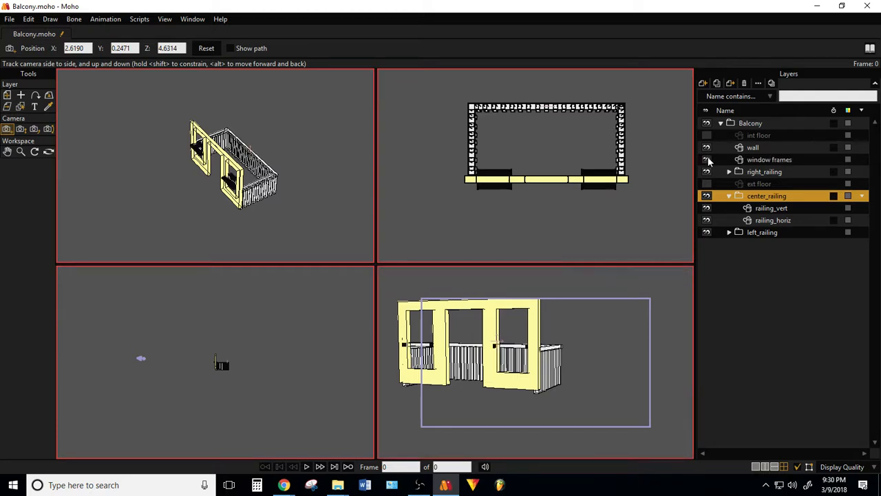
Step: Show the floor layers and orbit the perspective pane to see the balcony from behind
left_click(705, 135)
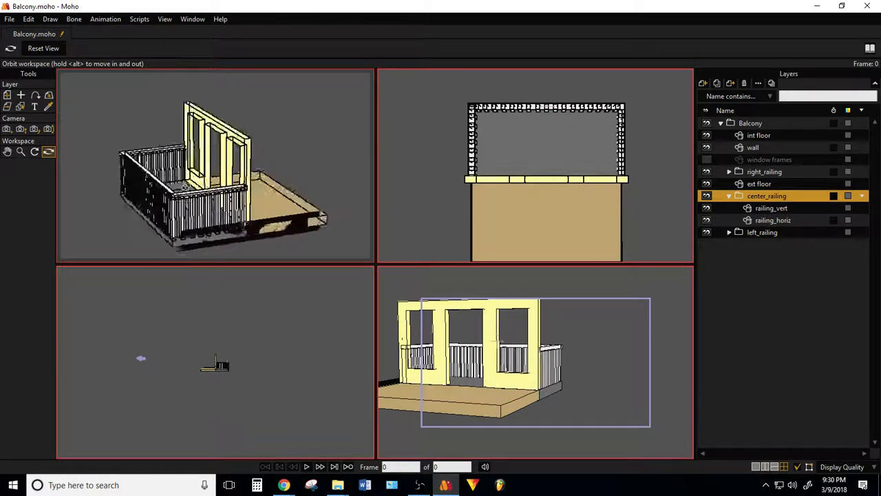
left_click_drag(186, 186, 327, 209)
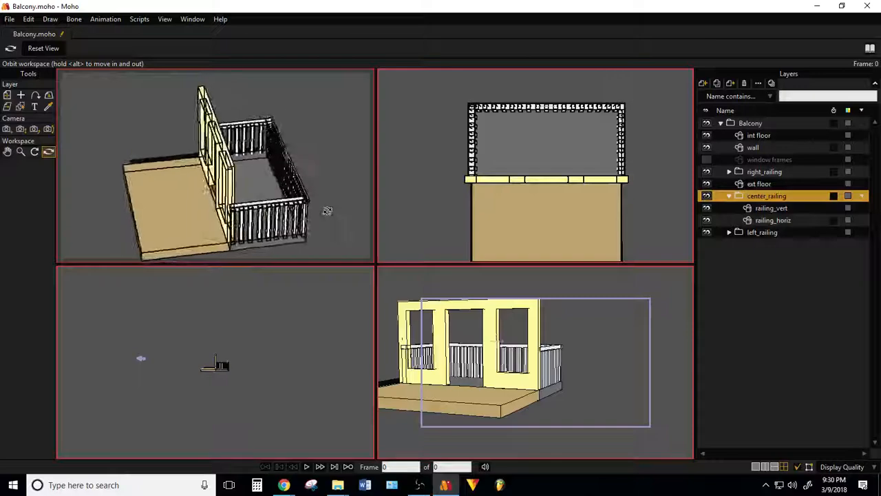